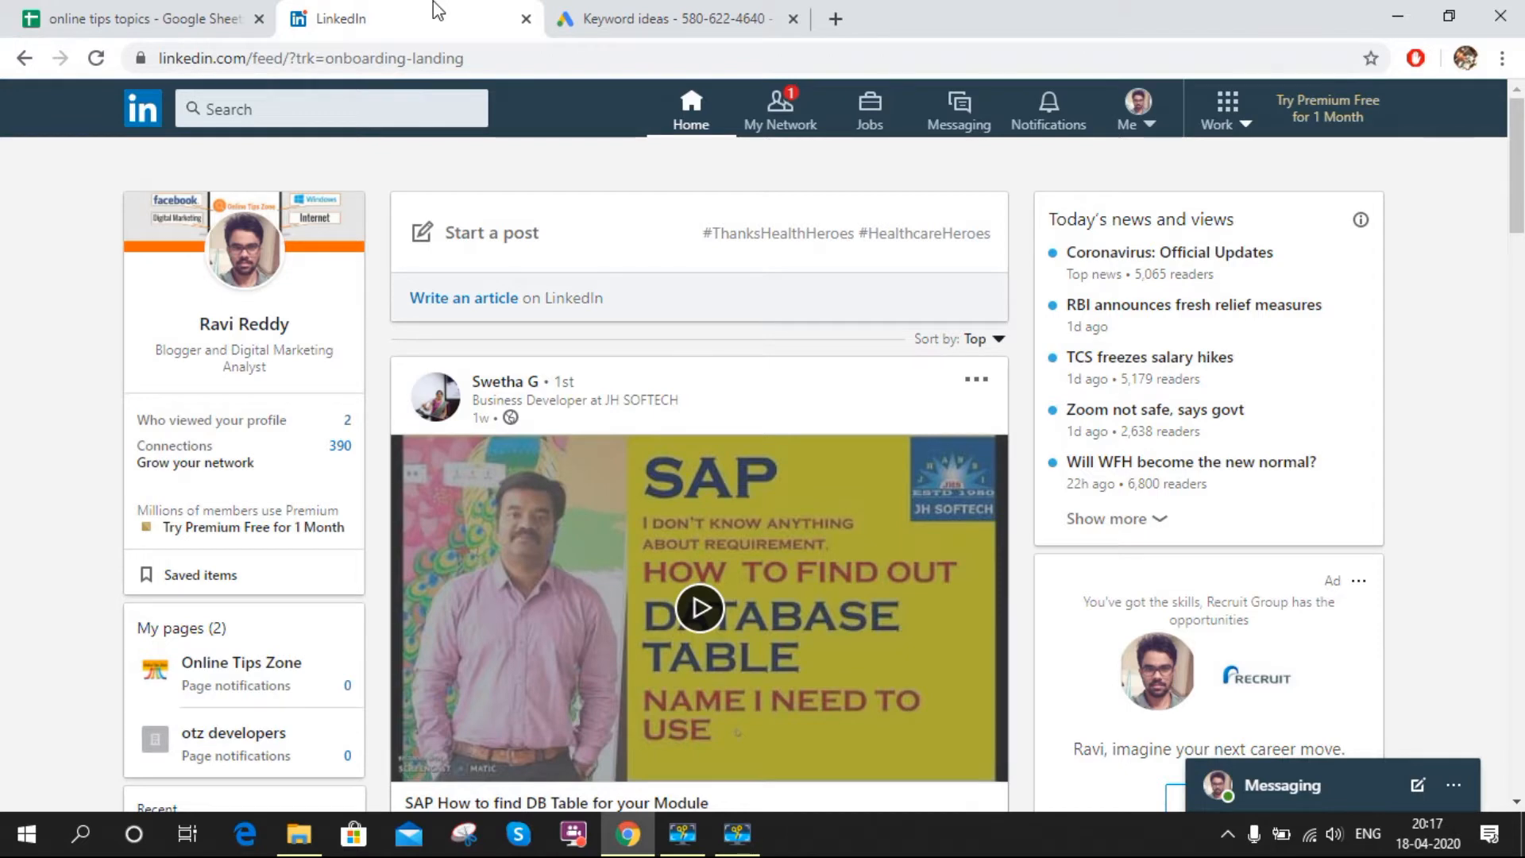
mouse_move(491, 256)
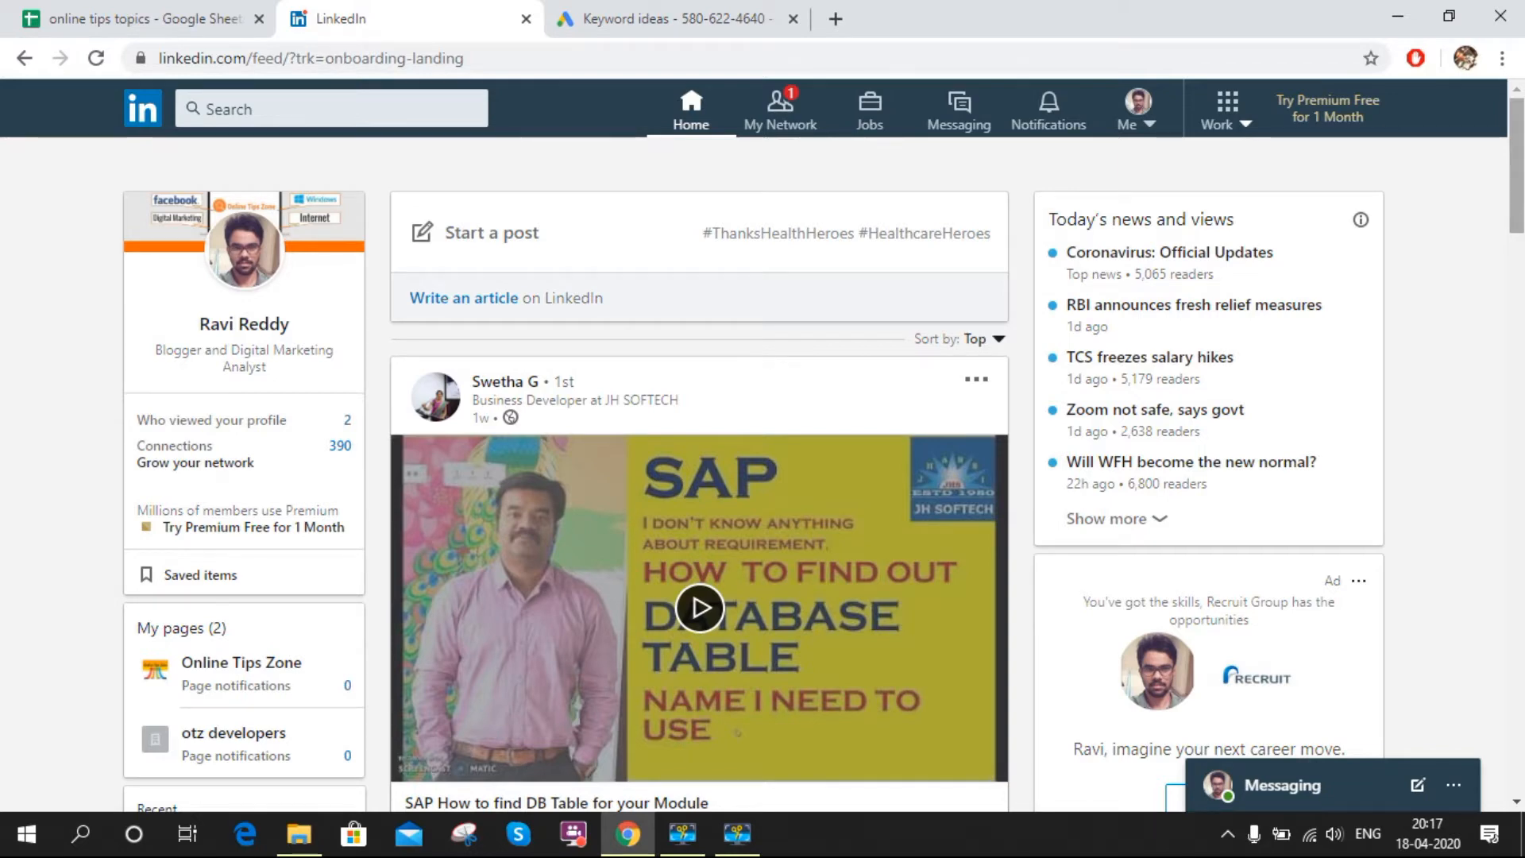
Step: Open the otz developers page from My pages in admin view
scroll(down, 3)
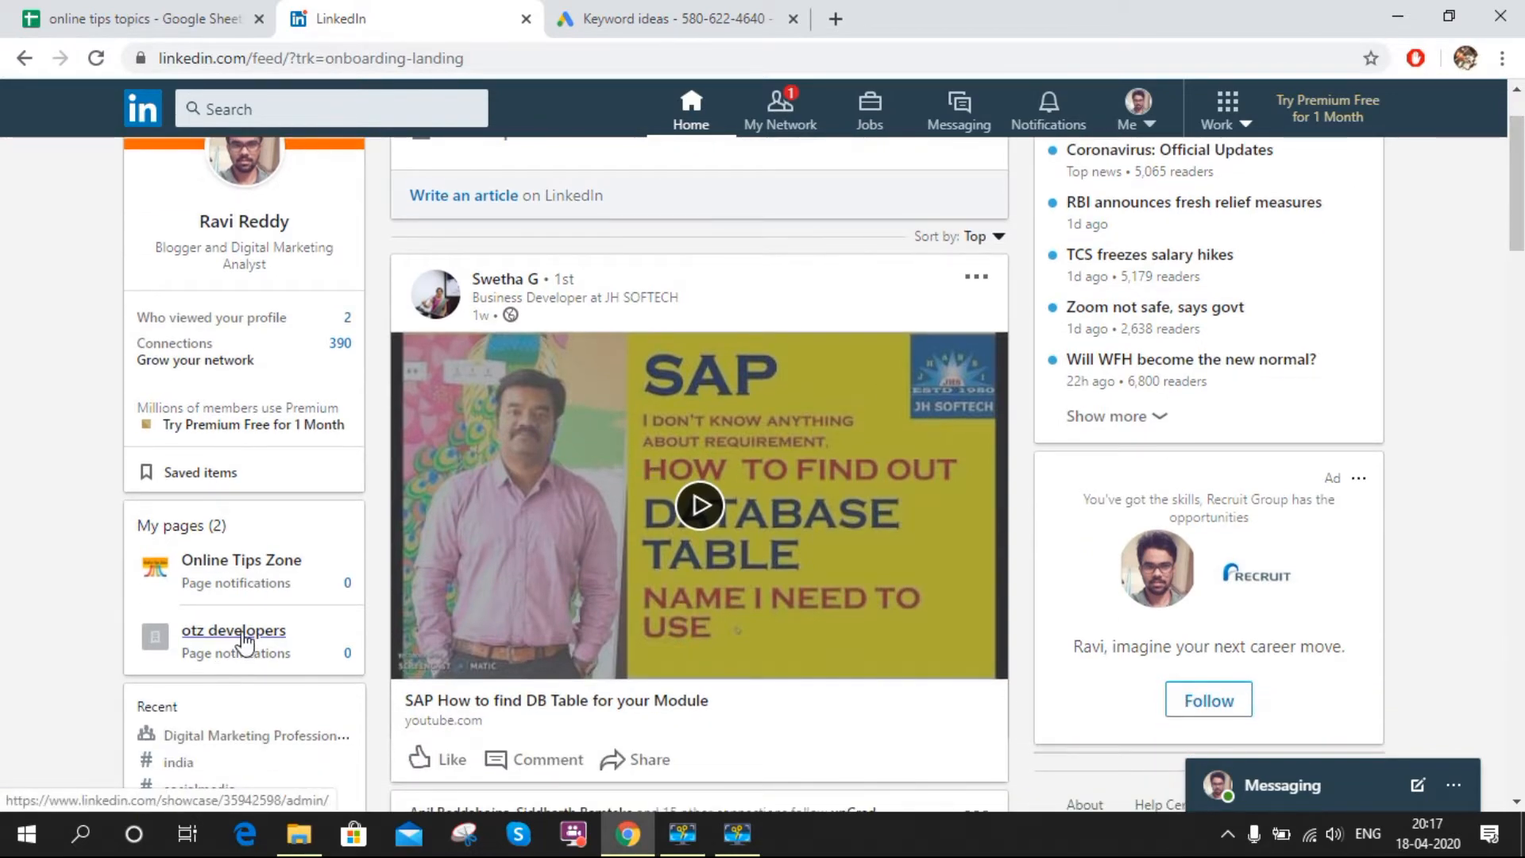
click(233, 630)
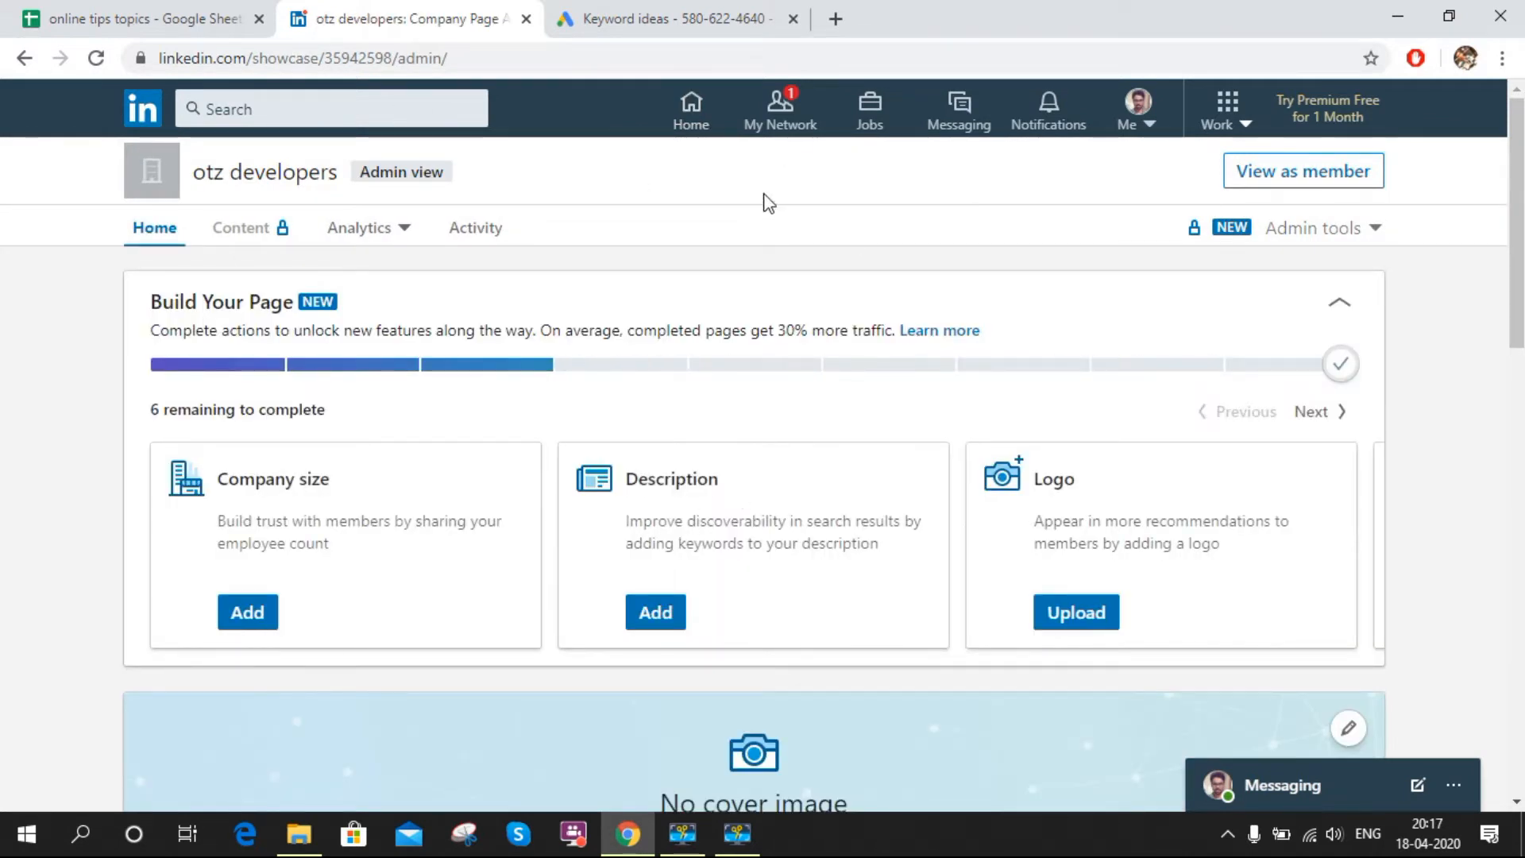
click(866, 108)
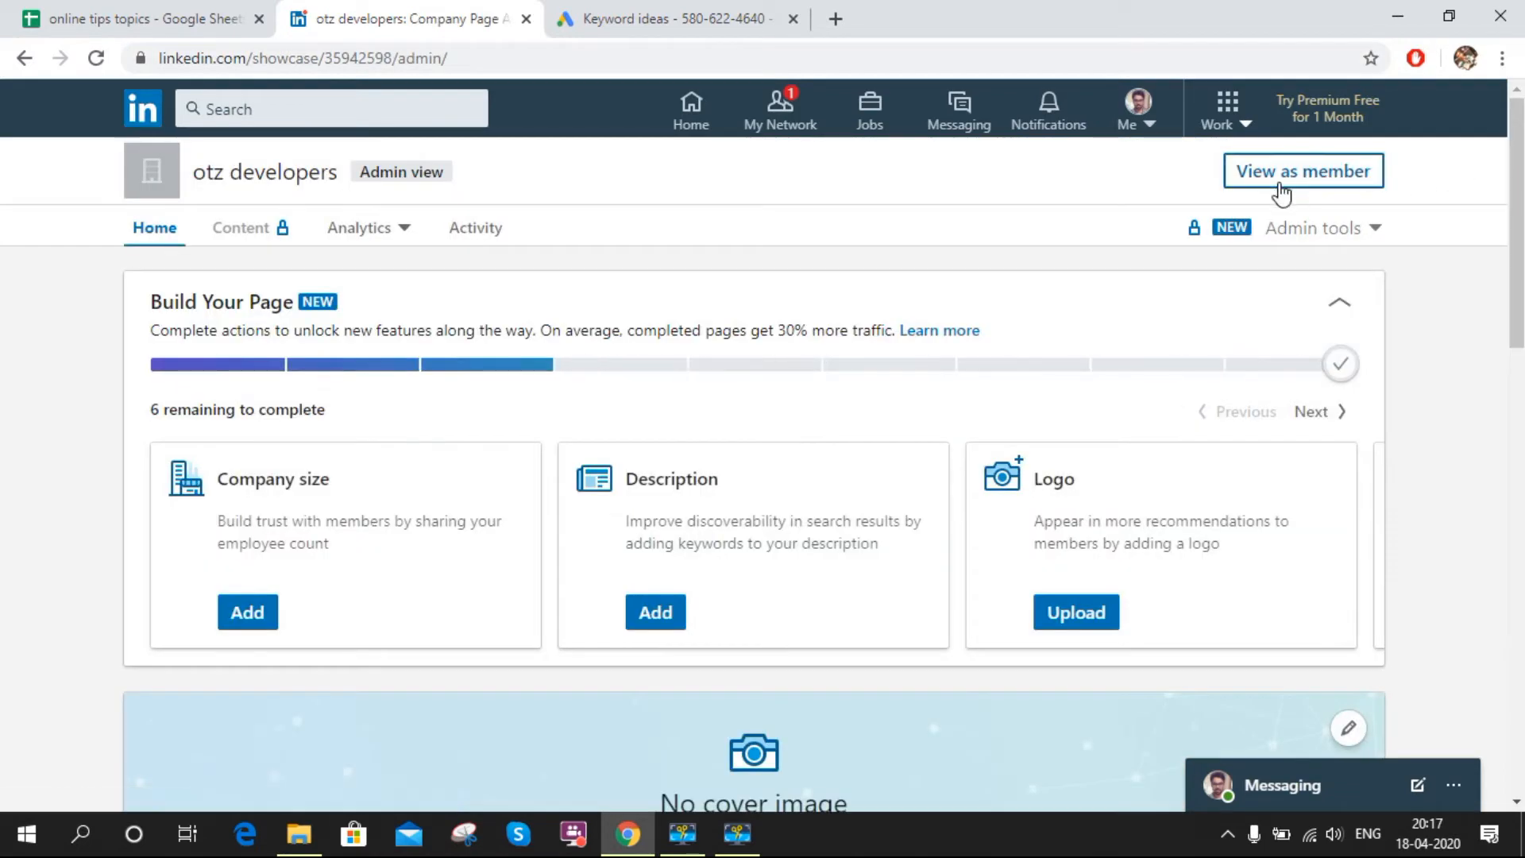
mouse_move(1138, 299)
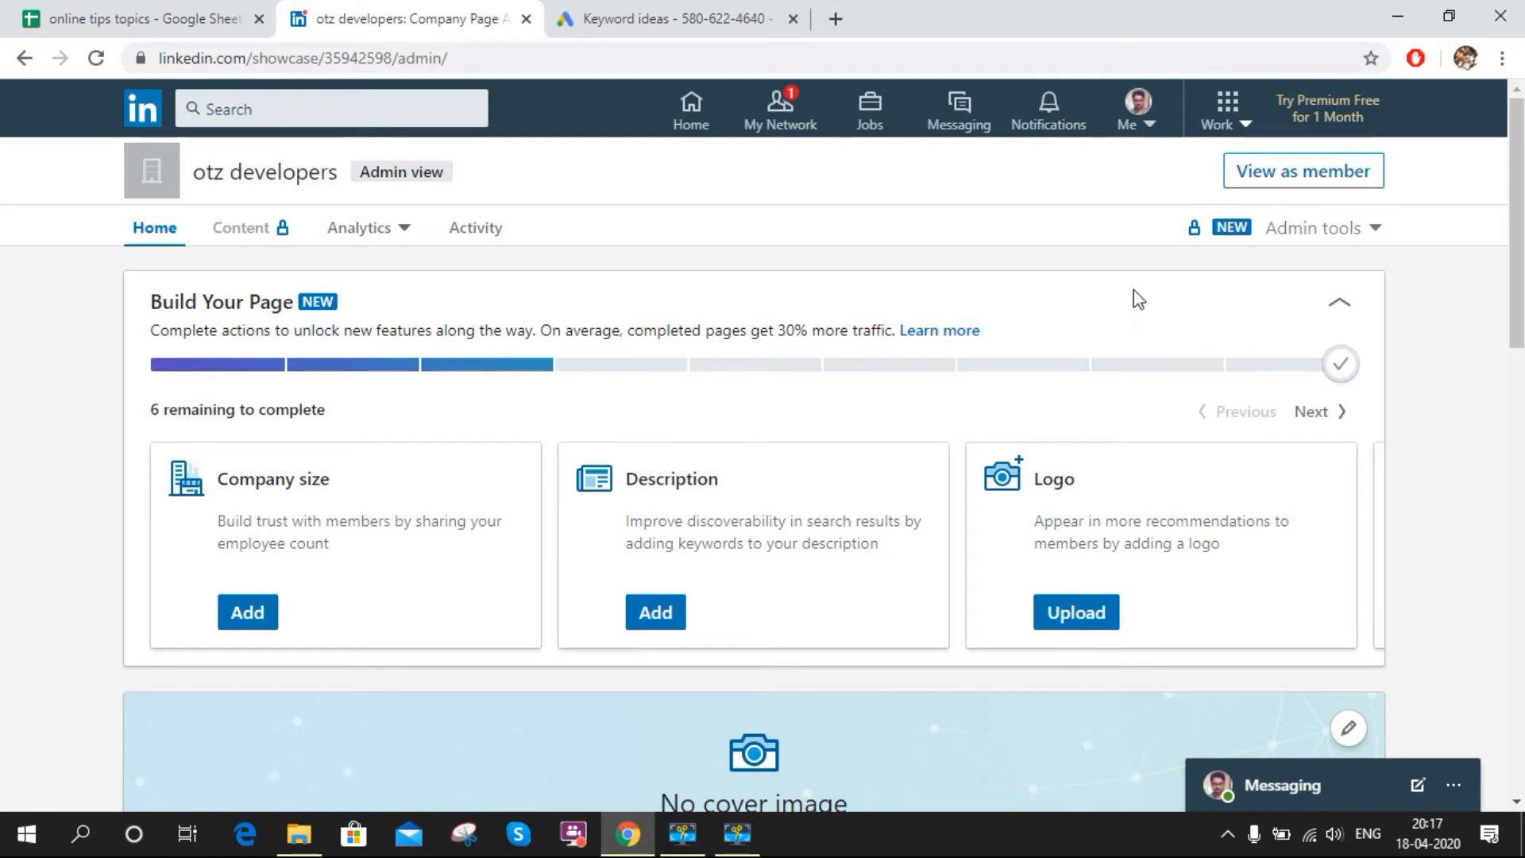
mouse_move(1308, 240)
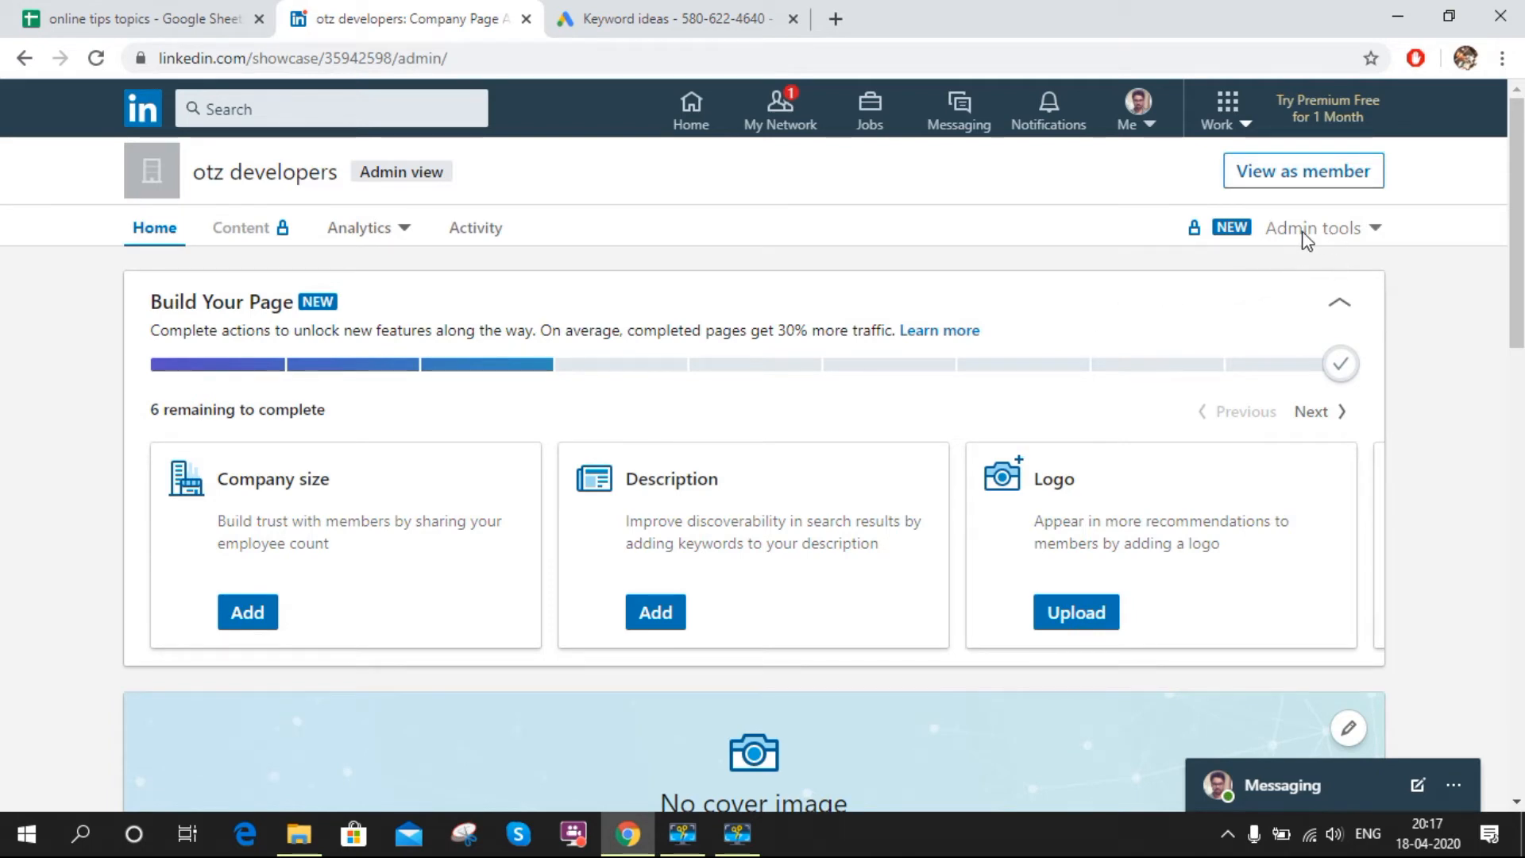
mouse_move(1376, 238)
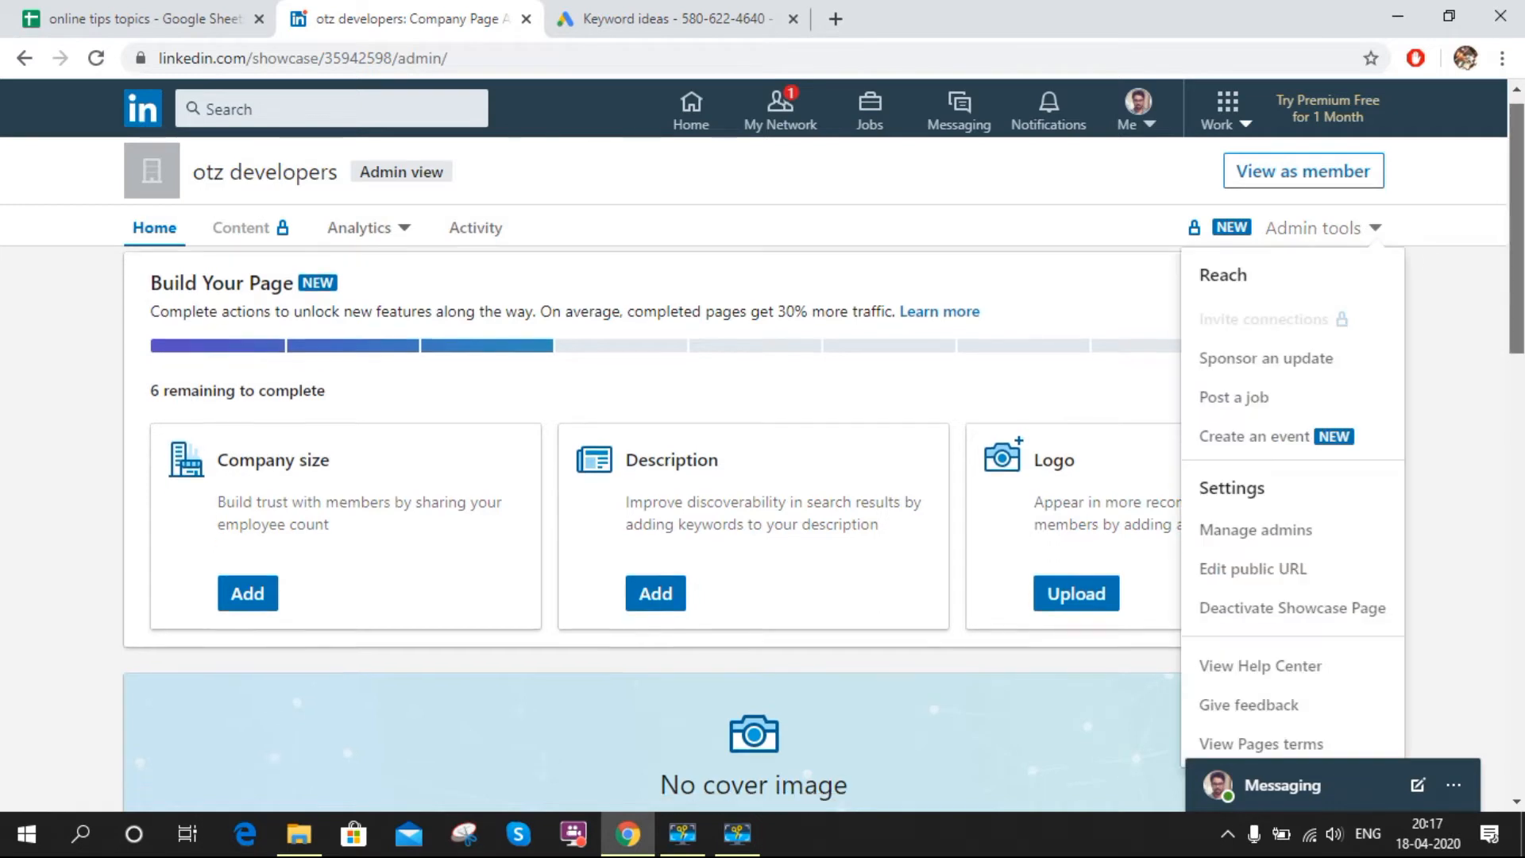
Step: Scroll down the otz developers admin page to reveal the settings options
scroll(down, 3)
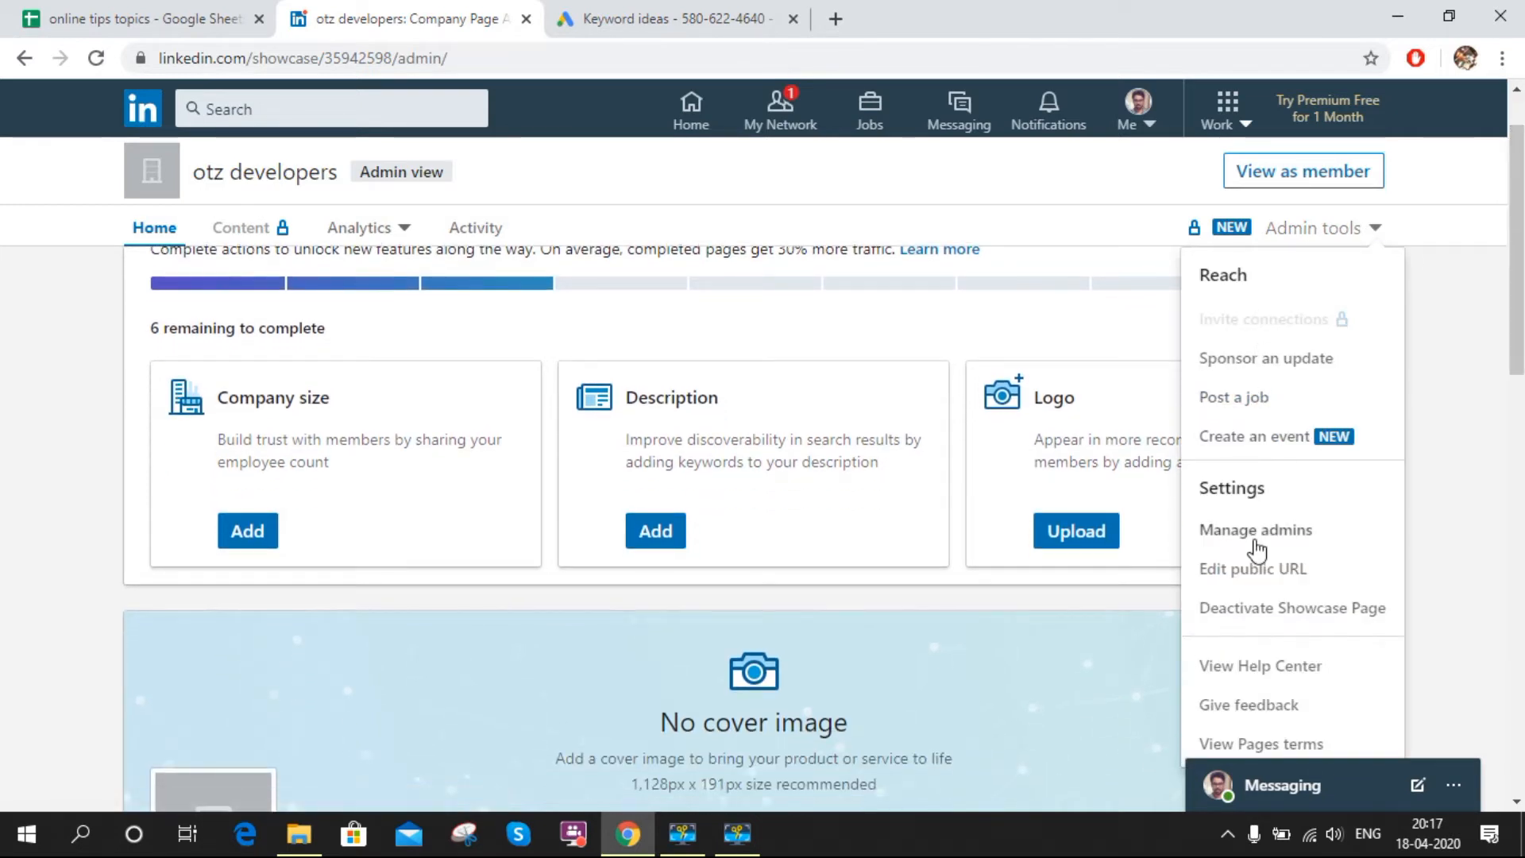
mouse_move(1249, 581)
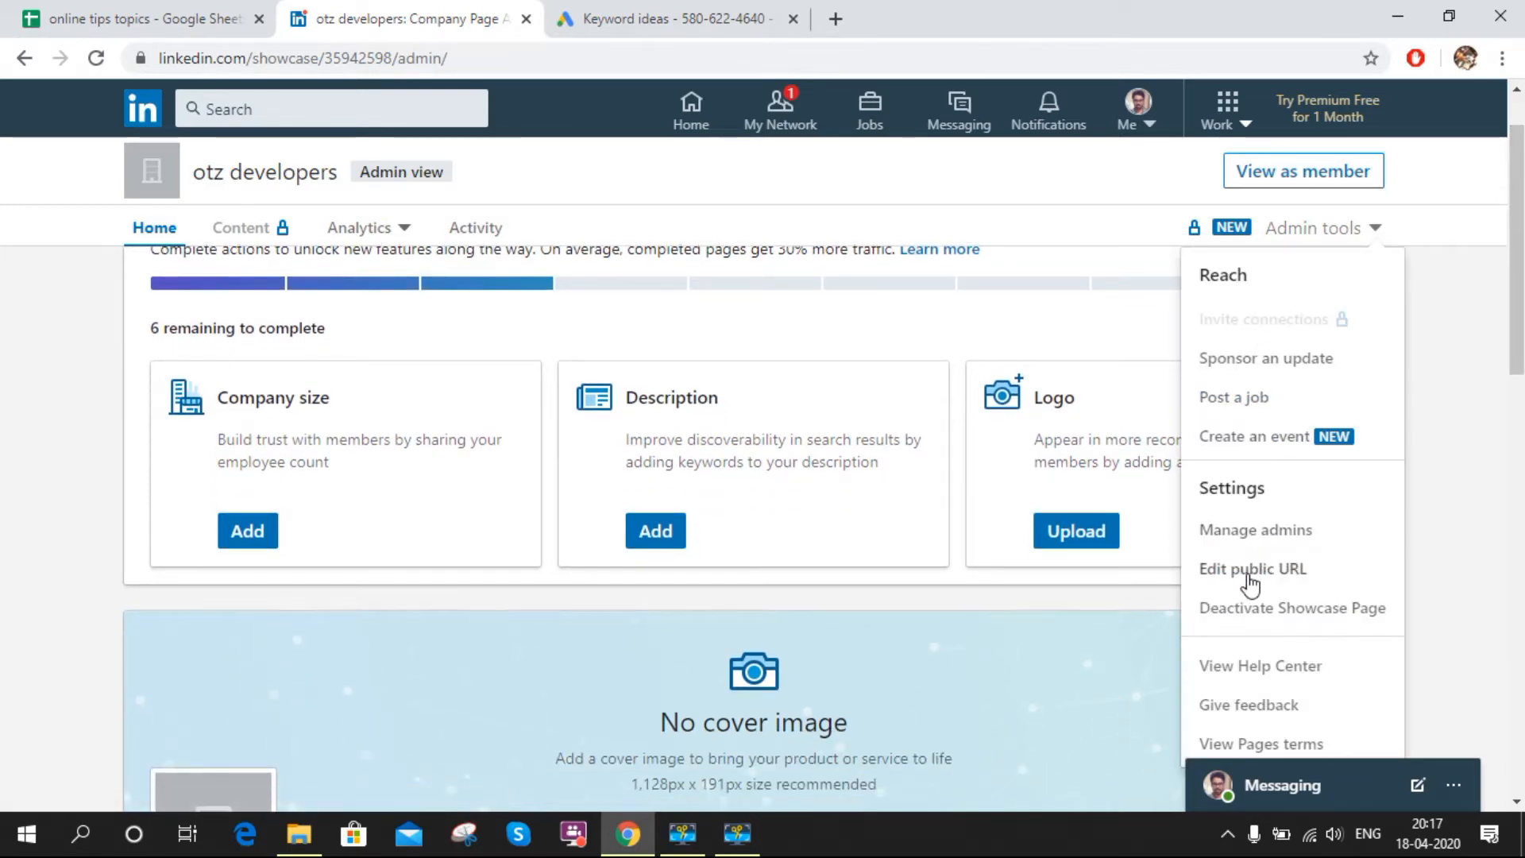
mouse_move(1252, 568)
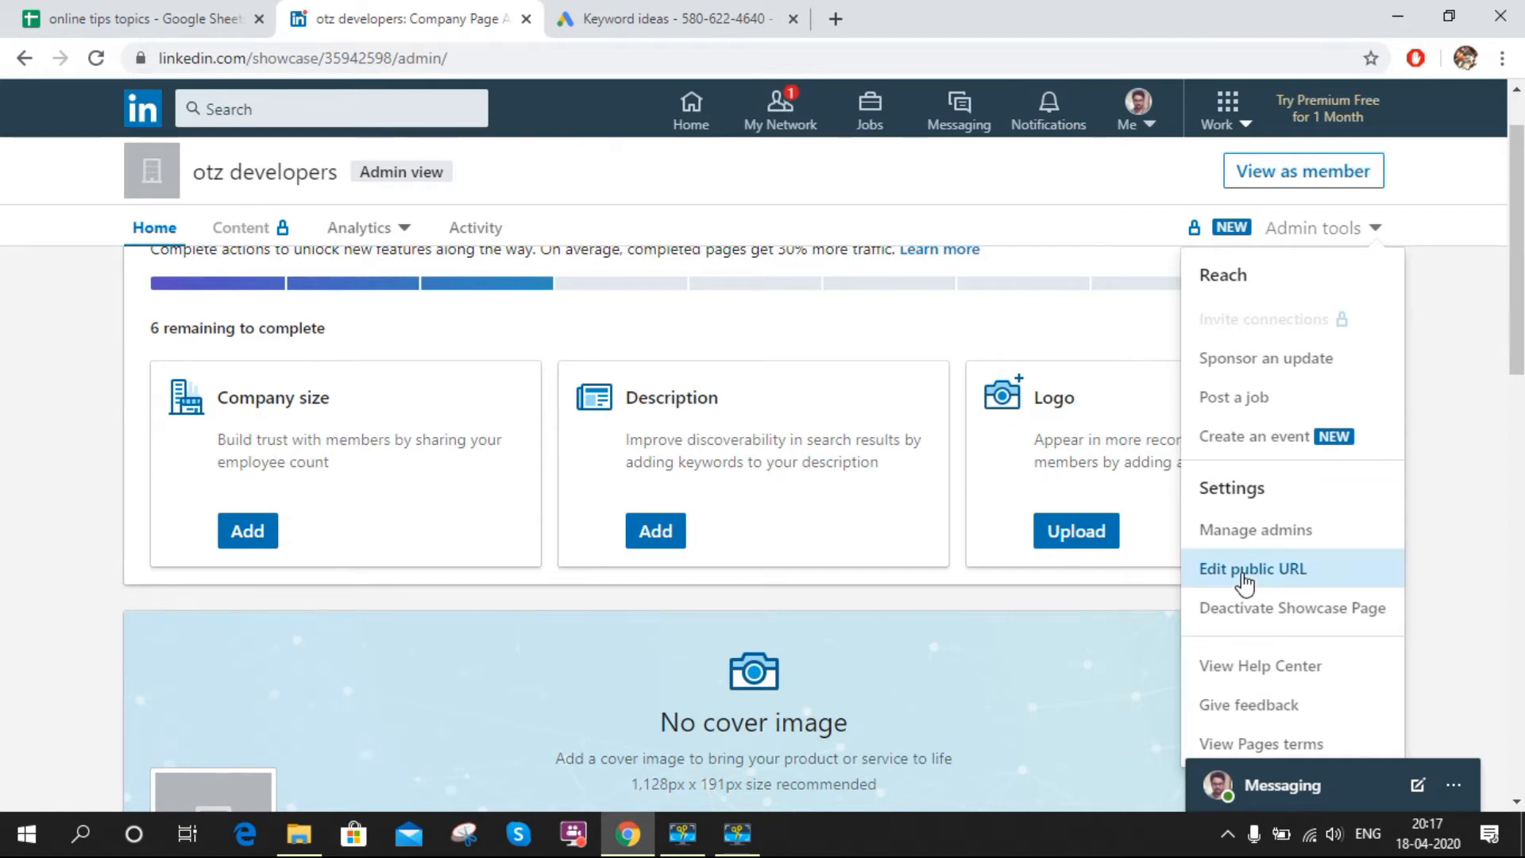
Step: Change the public URL from 'otz-develop…' to 'otz-developer-company' and save it
click(1252, 567)
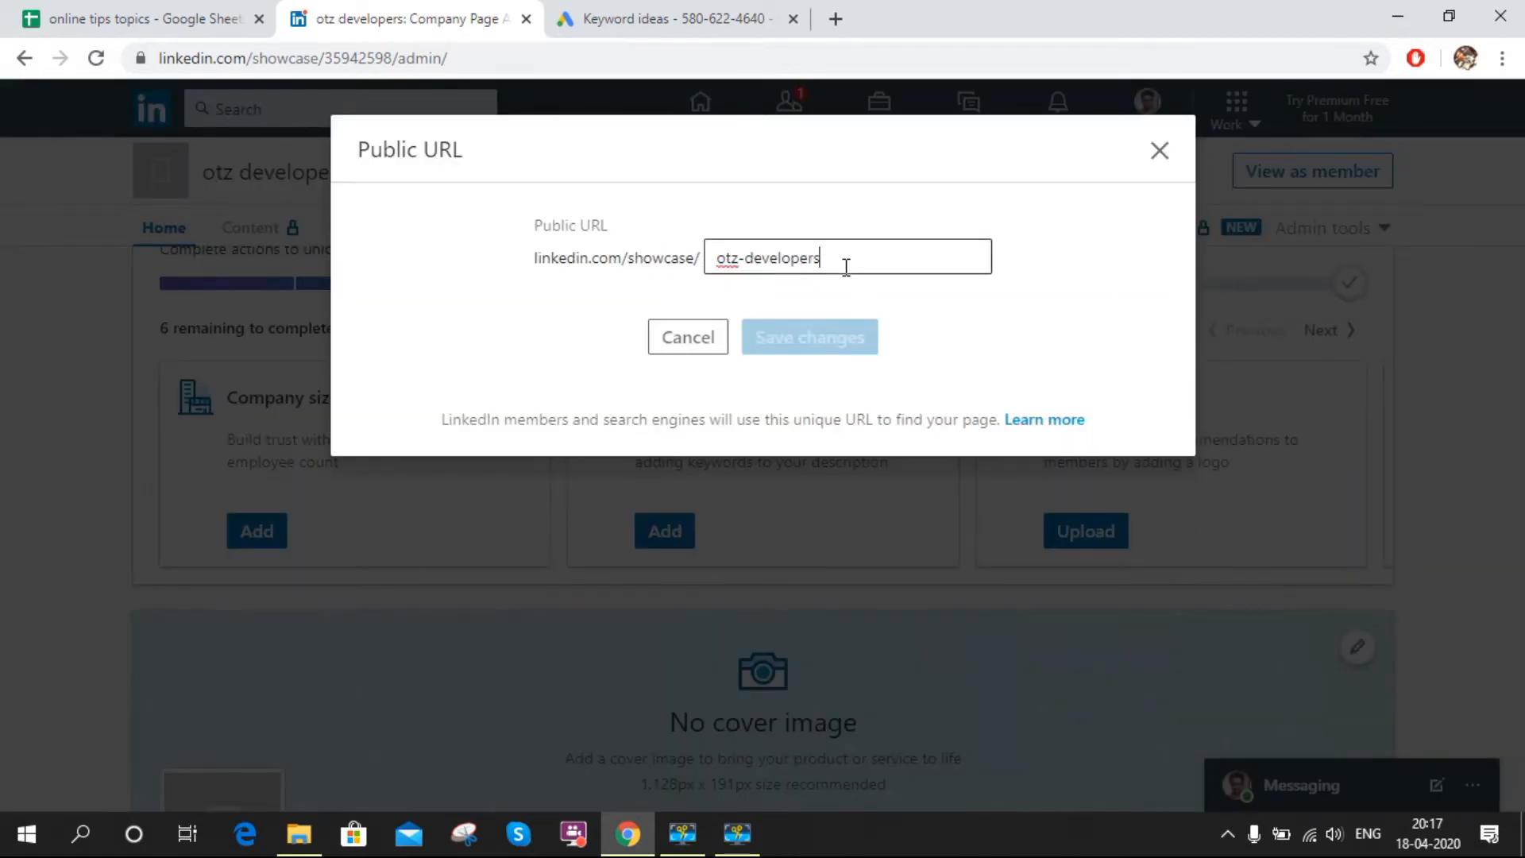
key(Backspace)
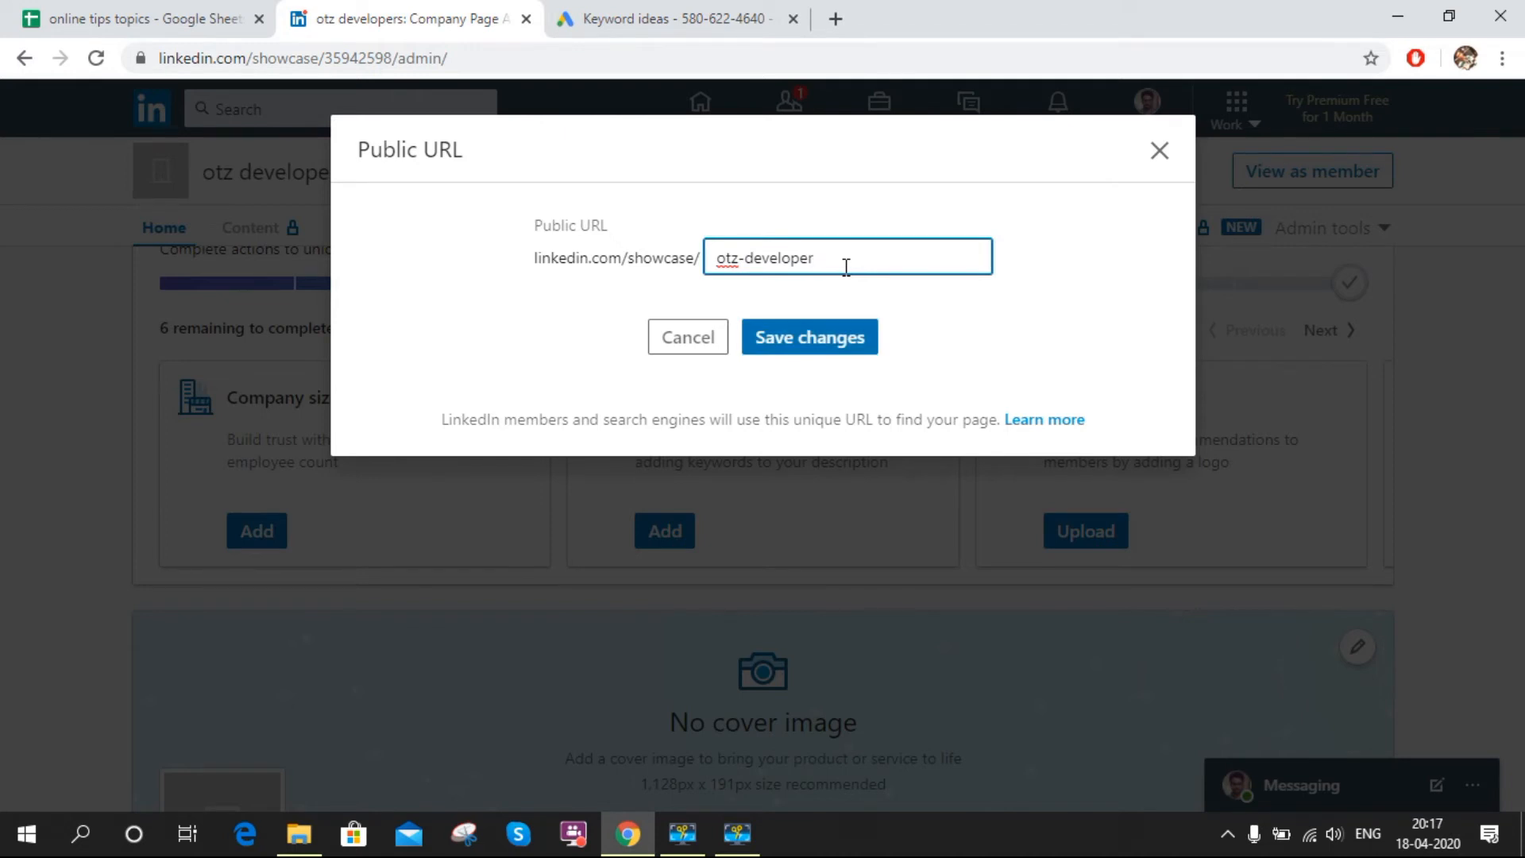
key(Backspace)
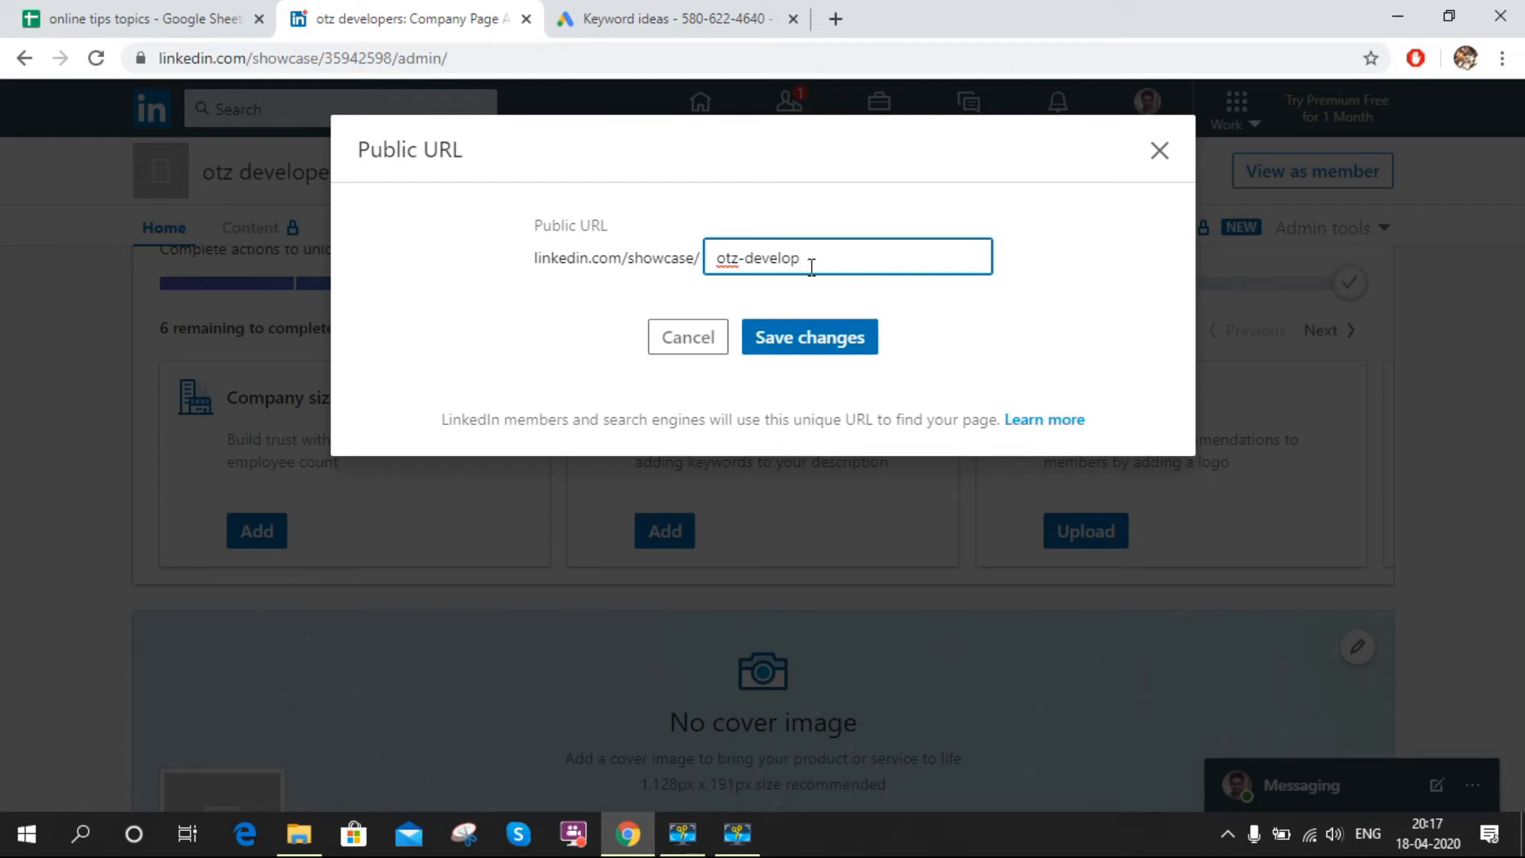
text(er)
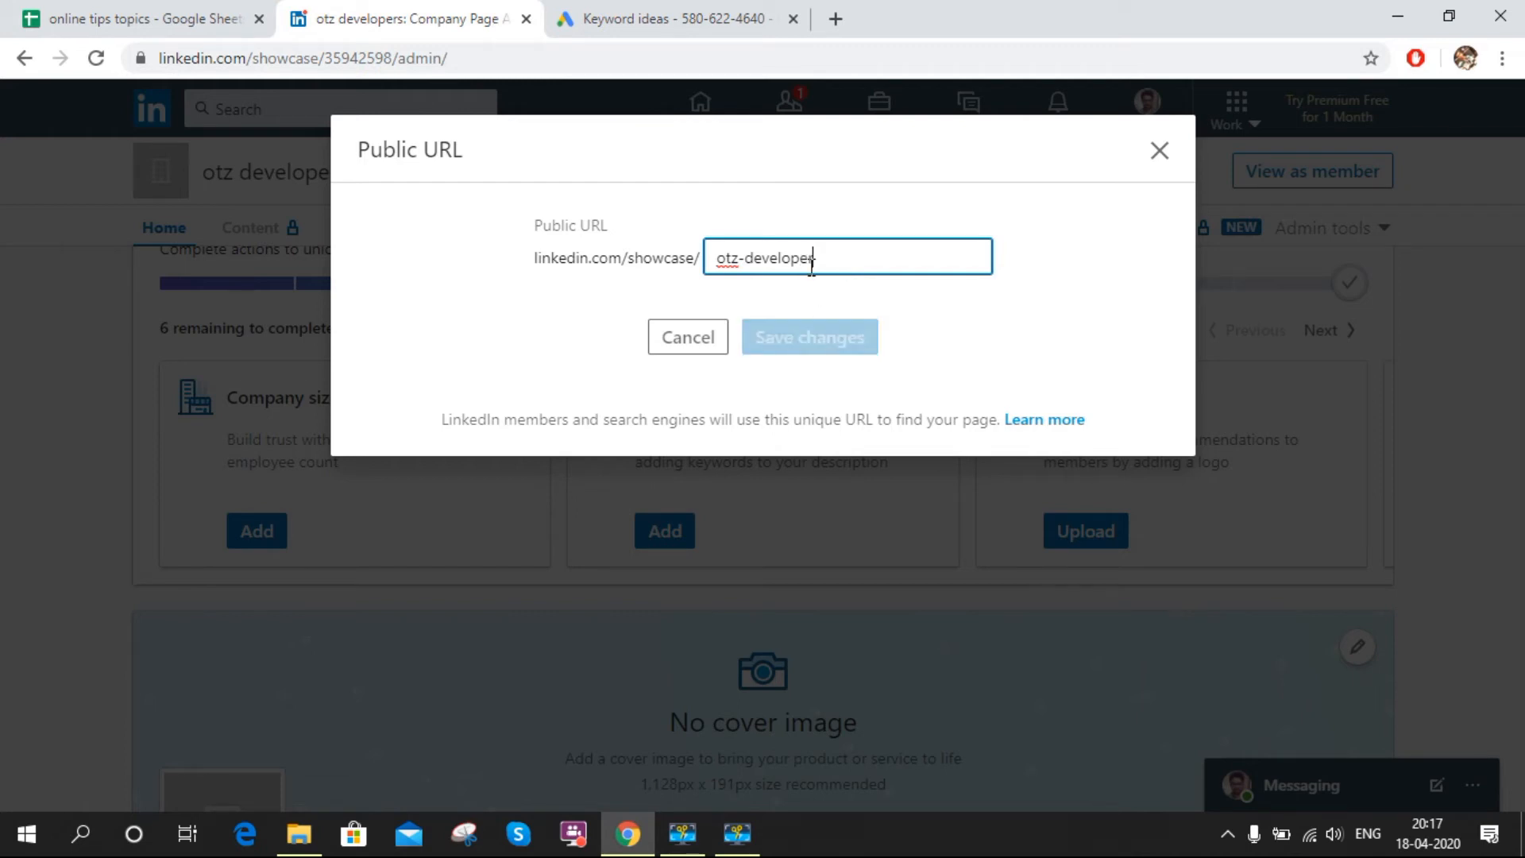
text(-c)
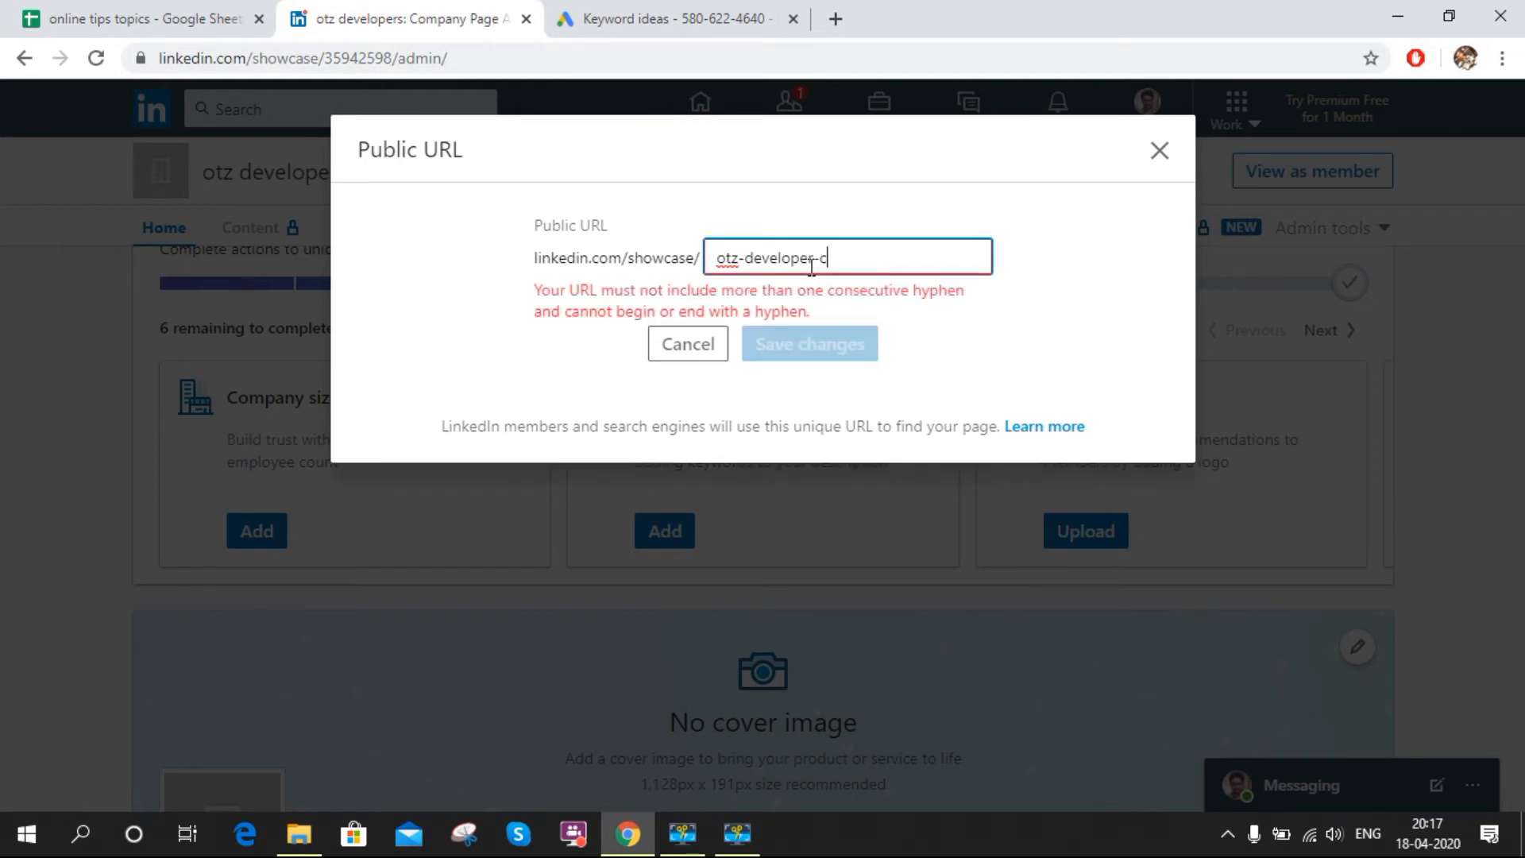
text(omp)
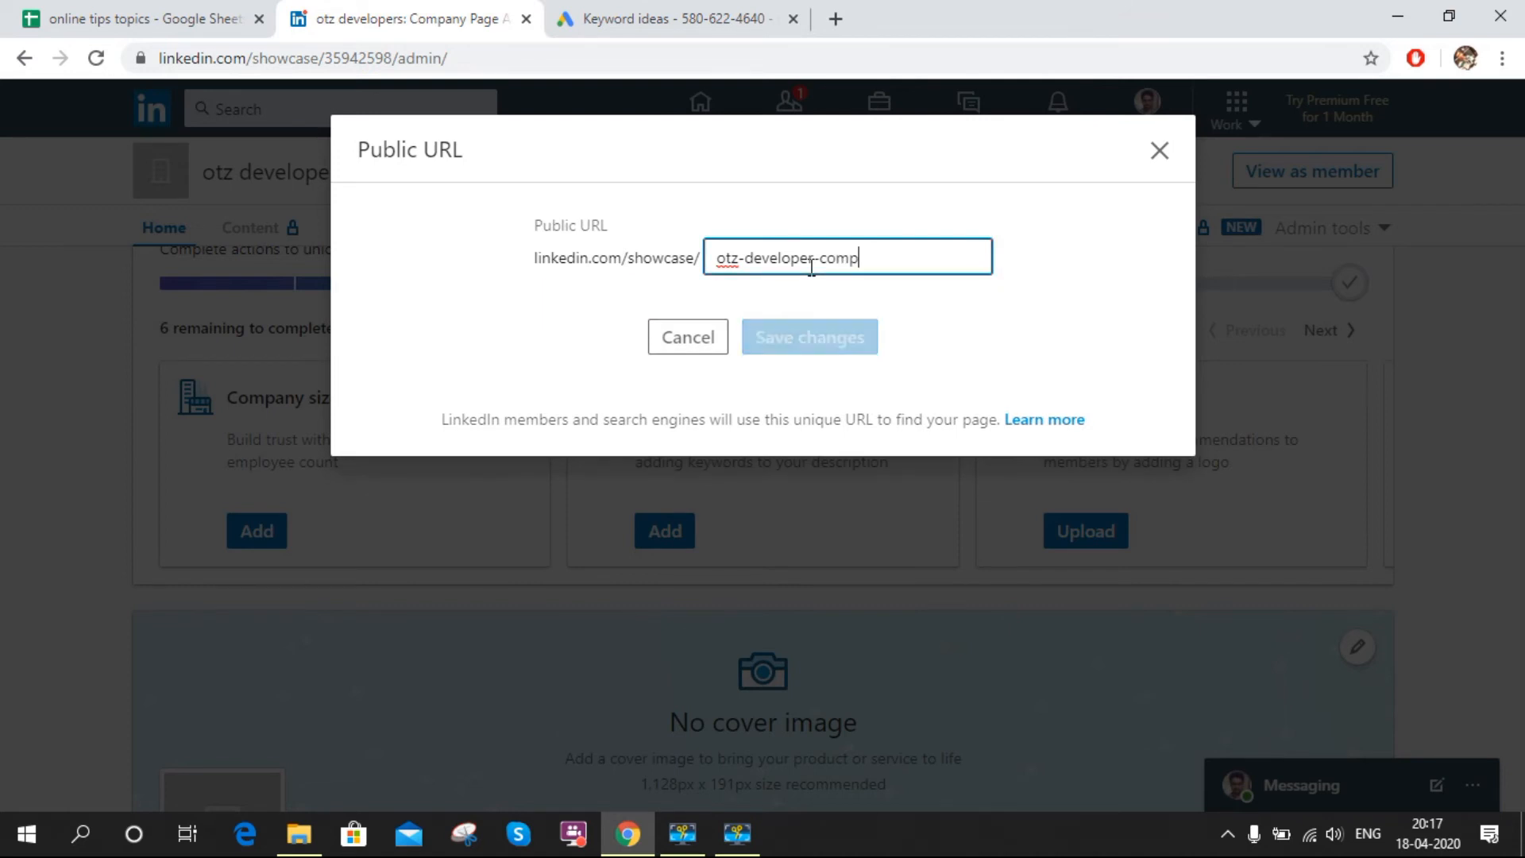
text(any)
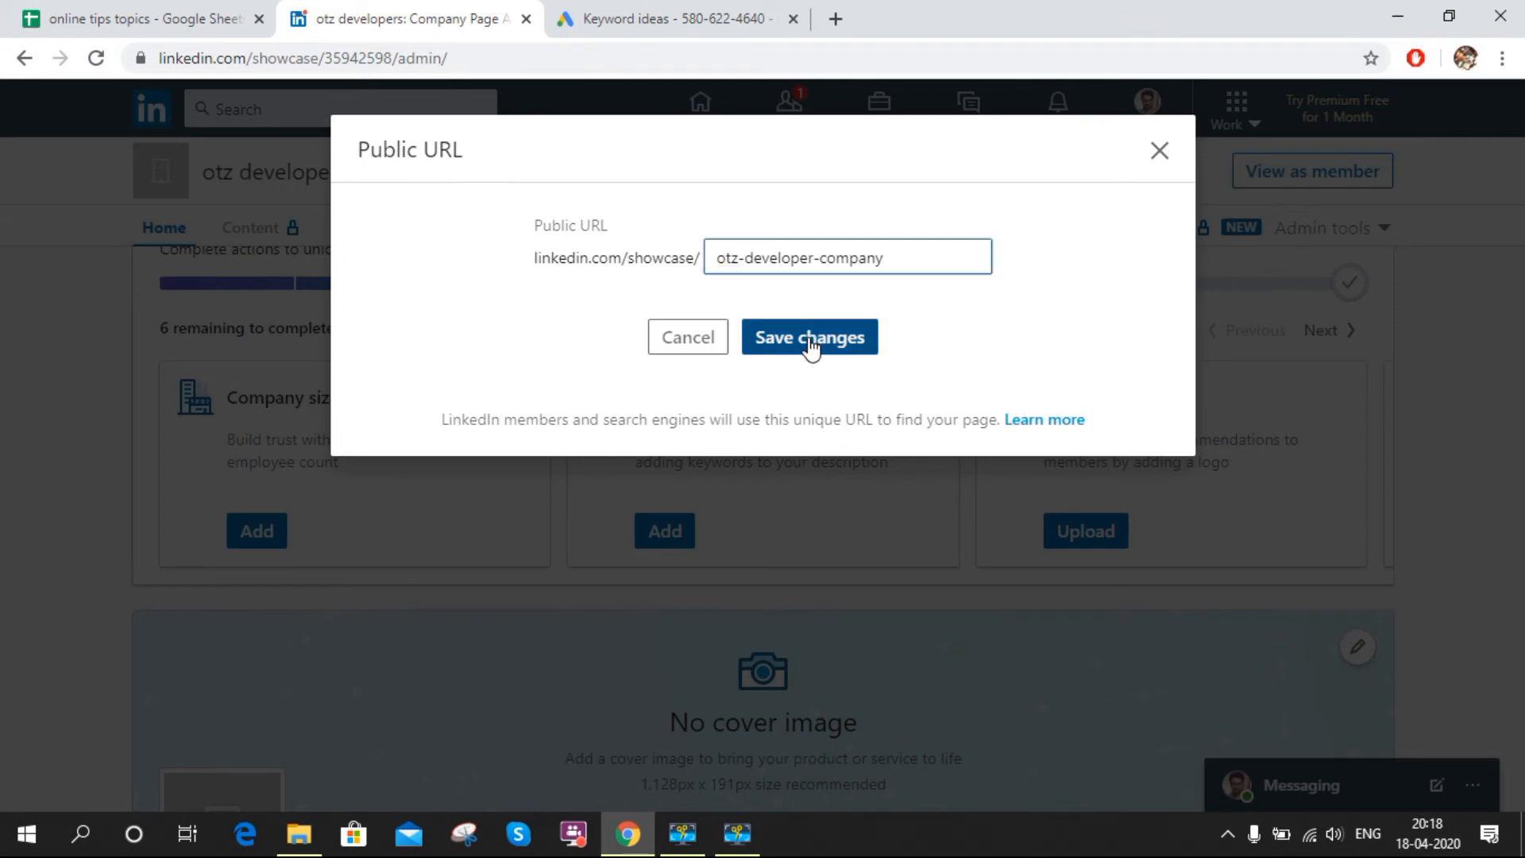
click(808, 336)
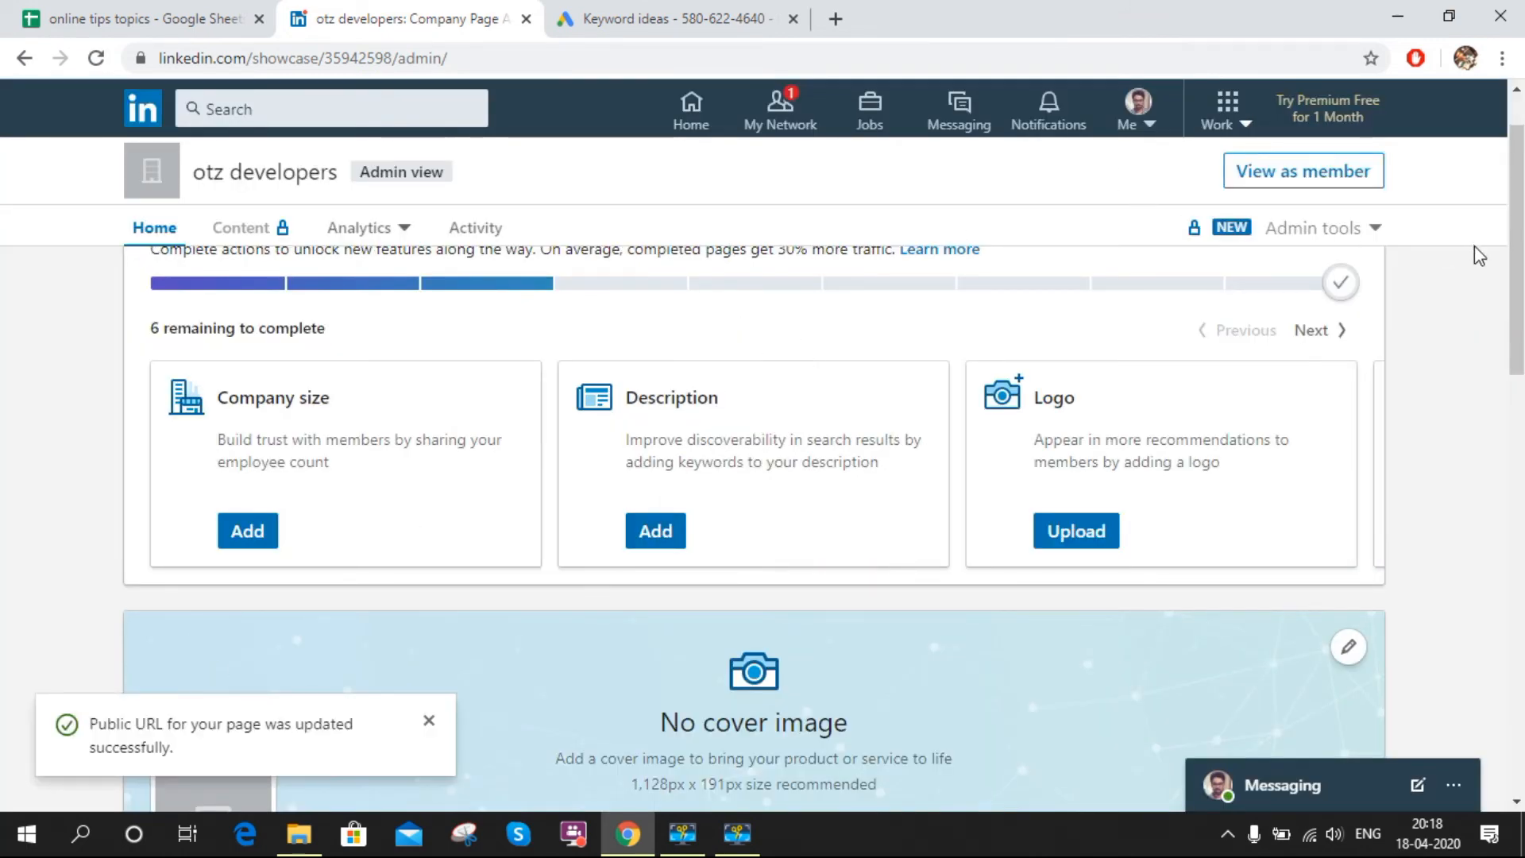
scroll(up, 3)
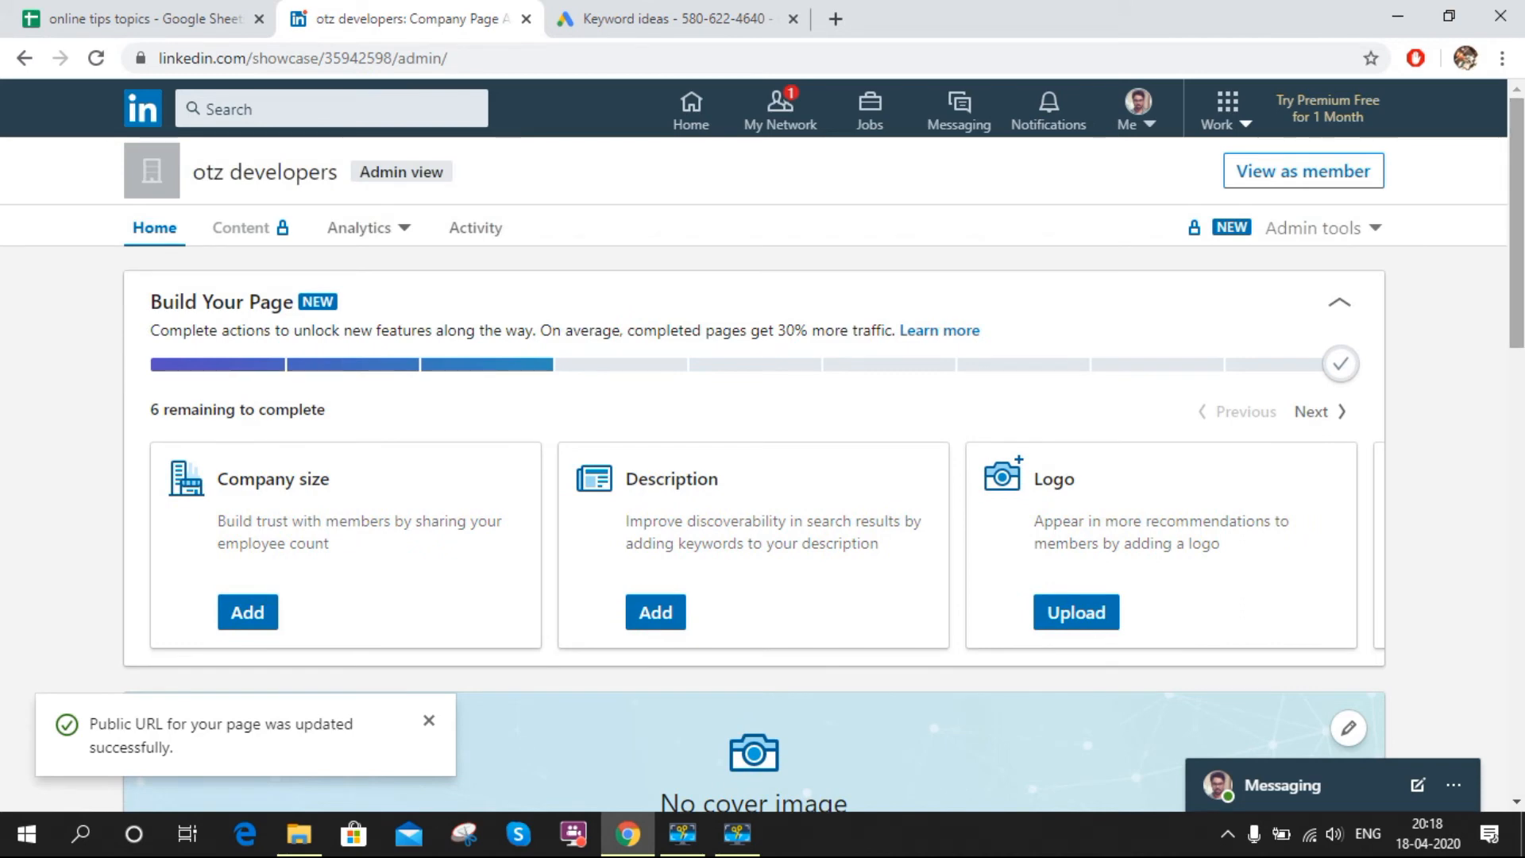
mouse_move(1302, 171)
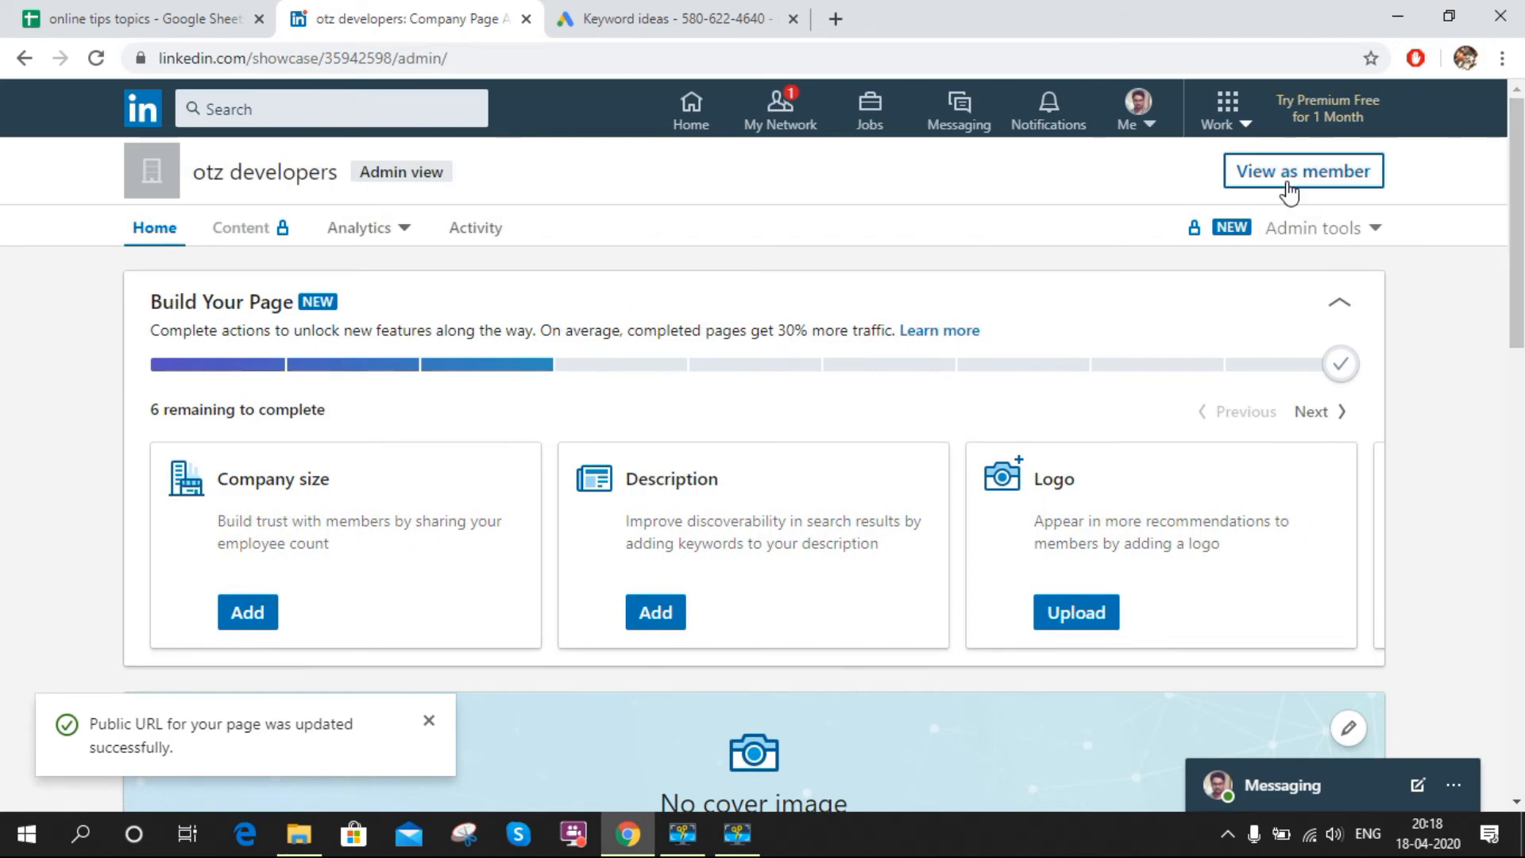
Step: View the page as a member and check the address shows otz-developer-company
click(1303, 172)
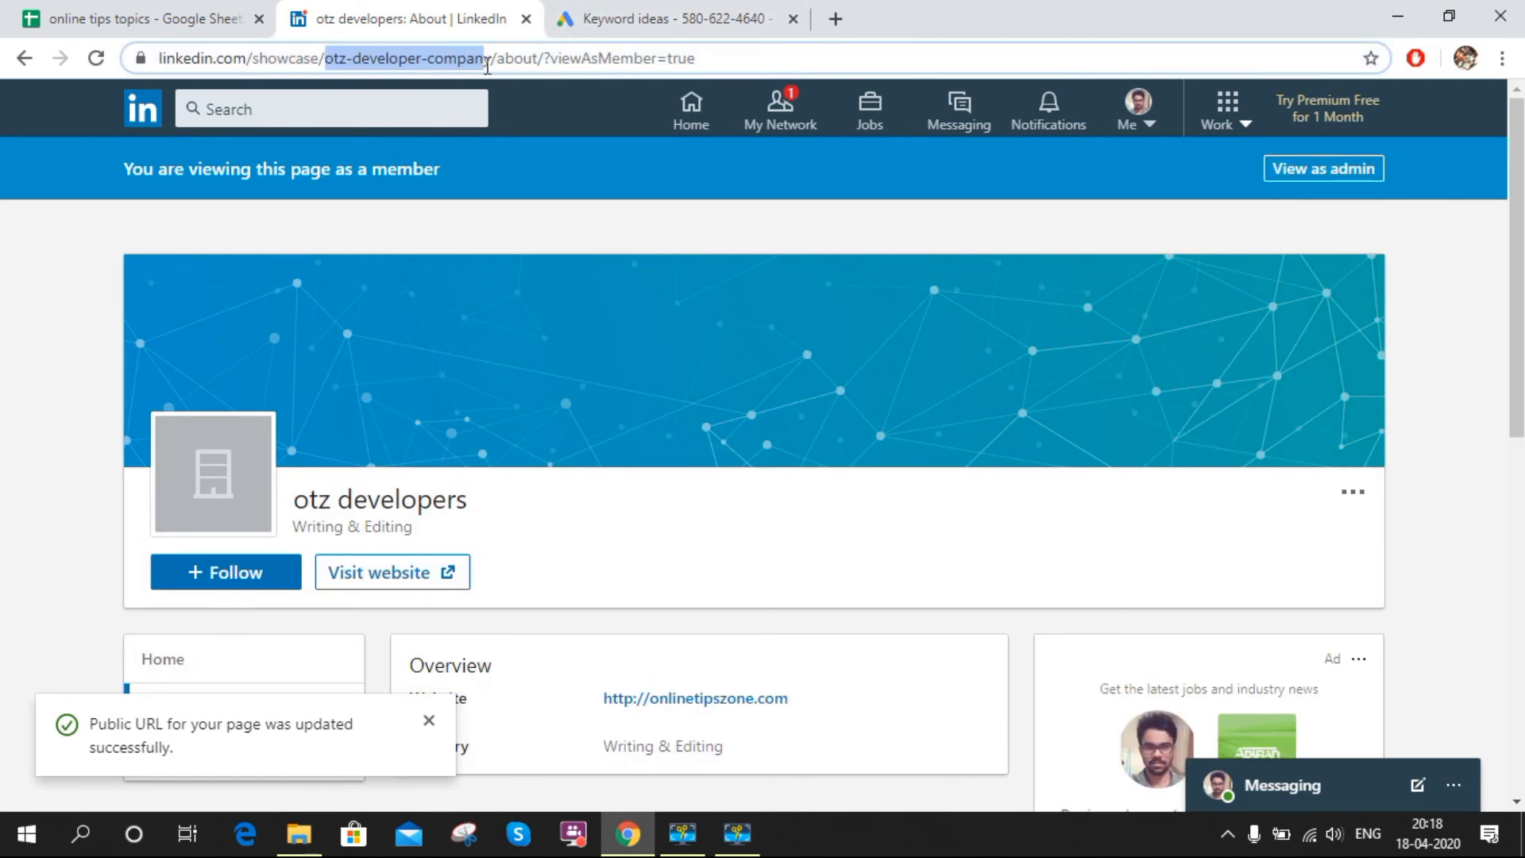
click(486, 57)
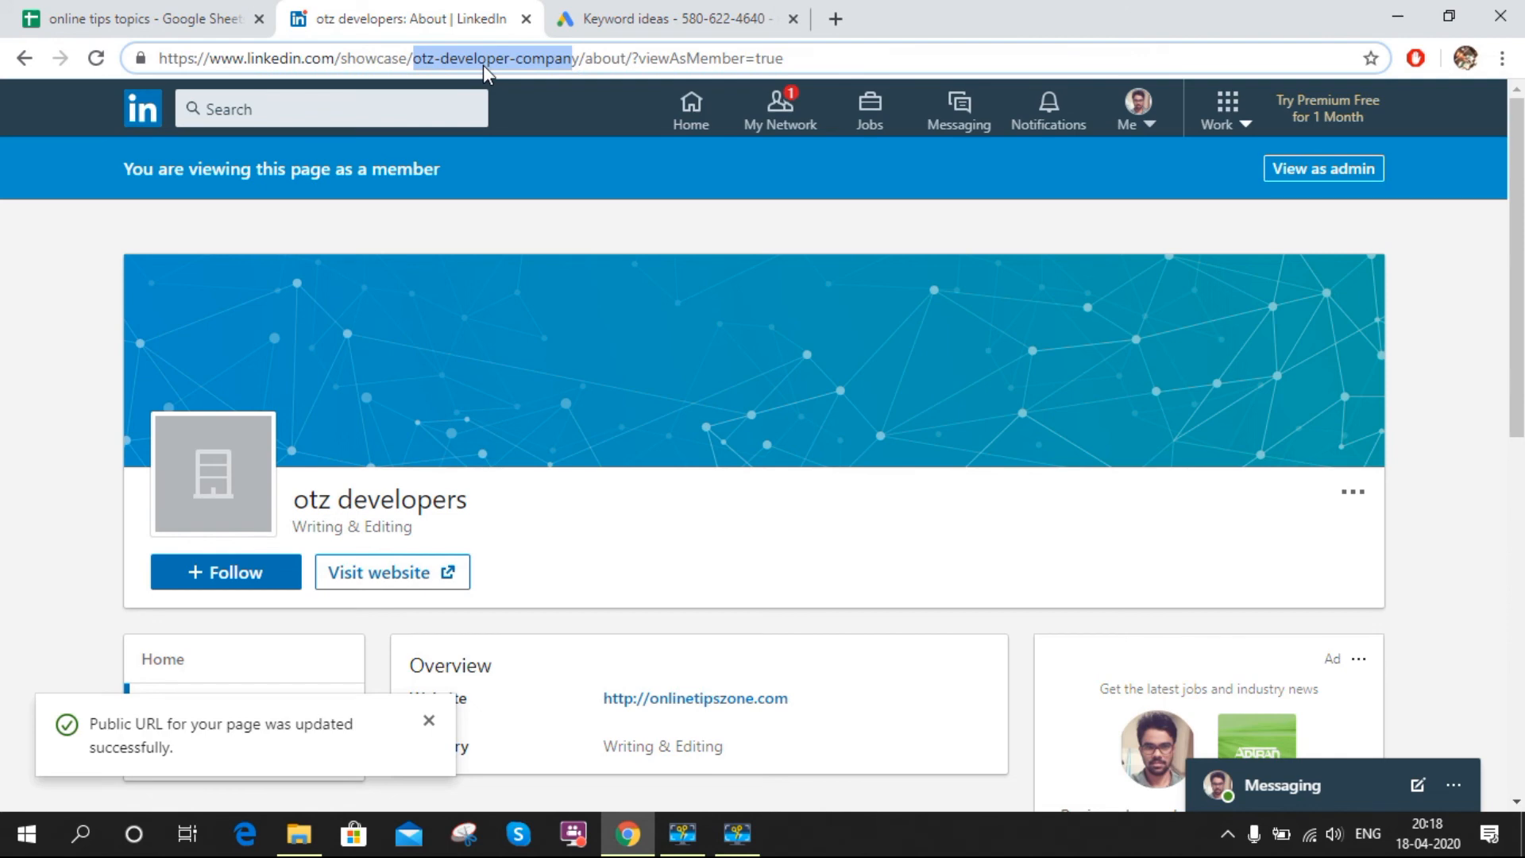